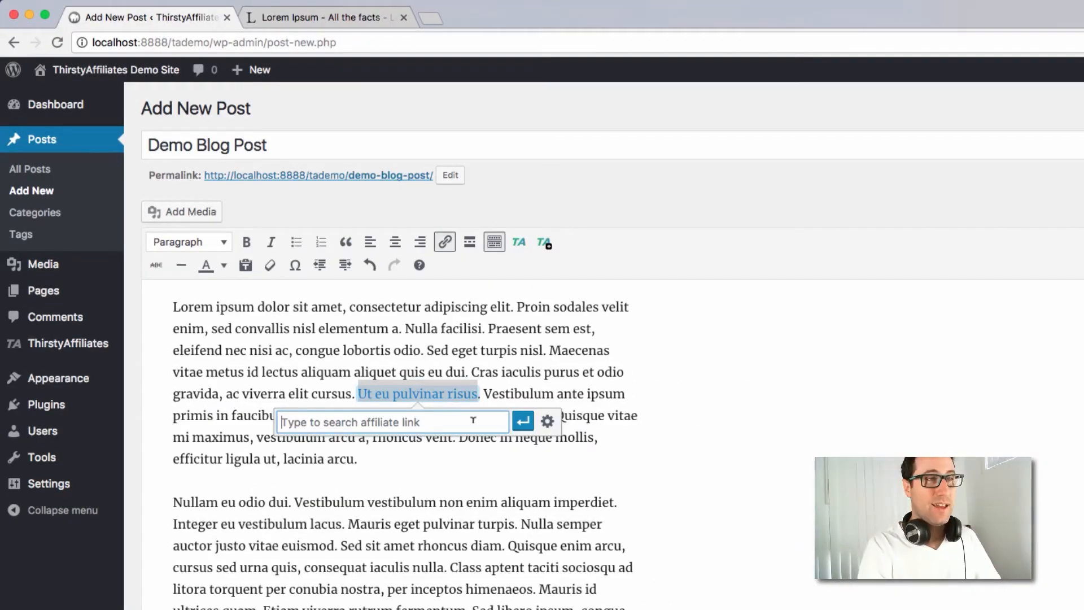
Link 'Ut eu pulvinar risus' to a ThirstyAffiliates affiliate link and view the Pro add-on plans.
click(521, 420)
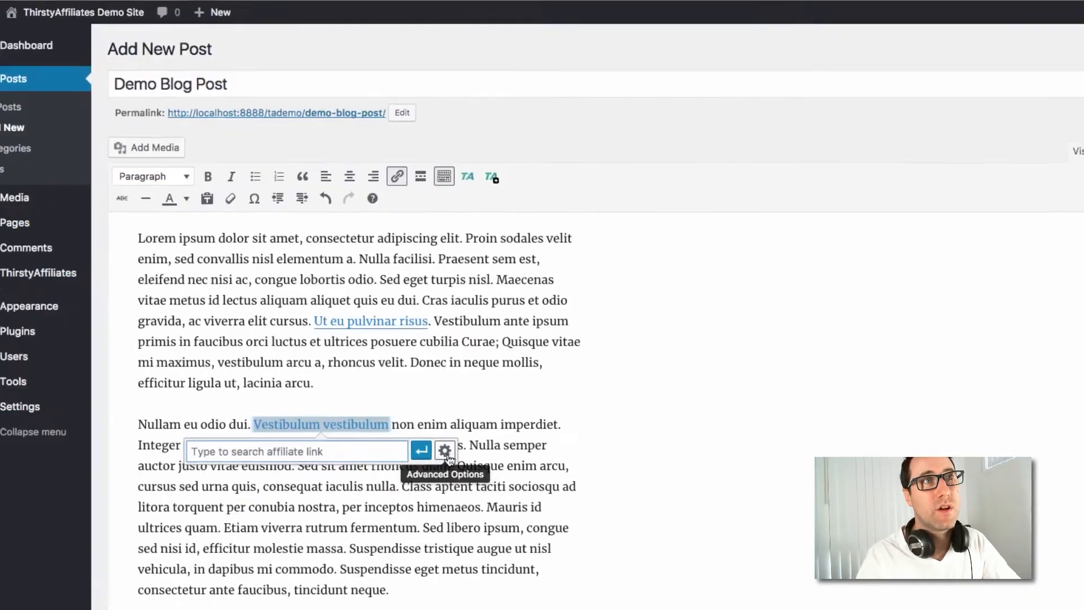
click(444, 451)
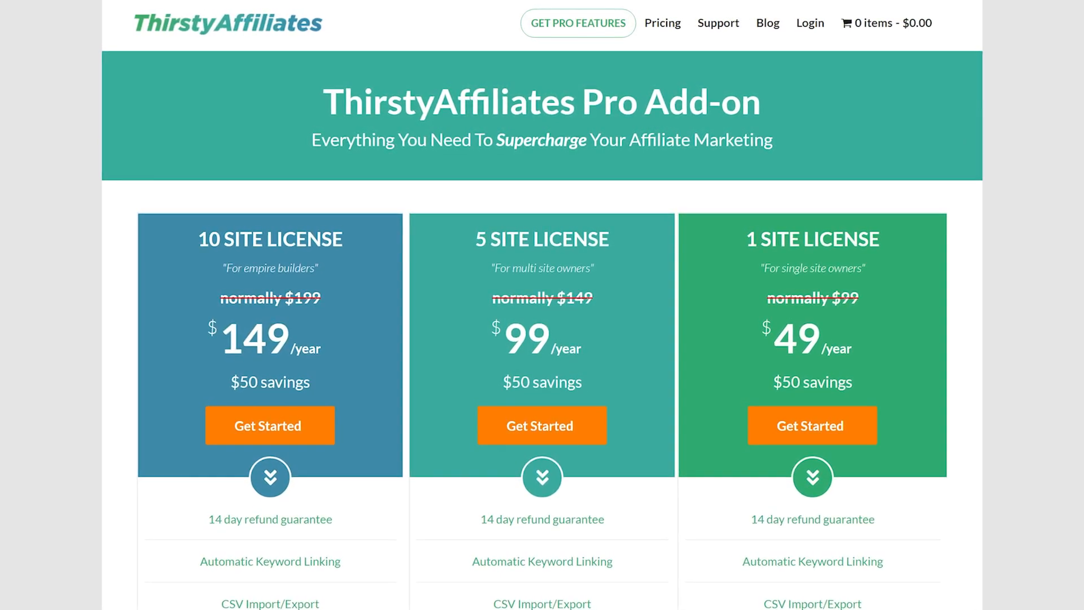
scroll(down, 3)
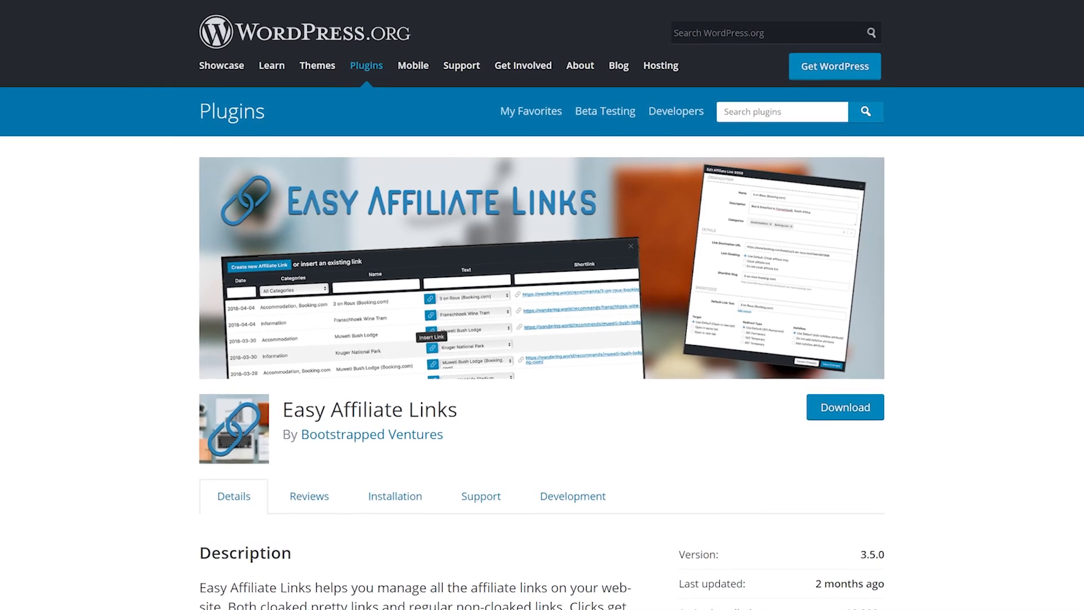
Follow Easy Affiliate Links' listing to its $29 premium version page and scroll through it.
click(372, 434)
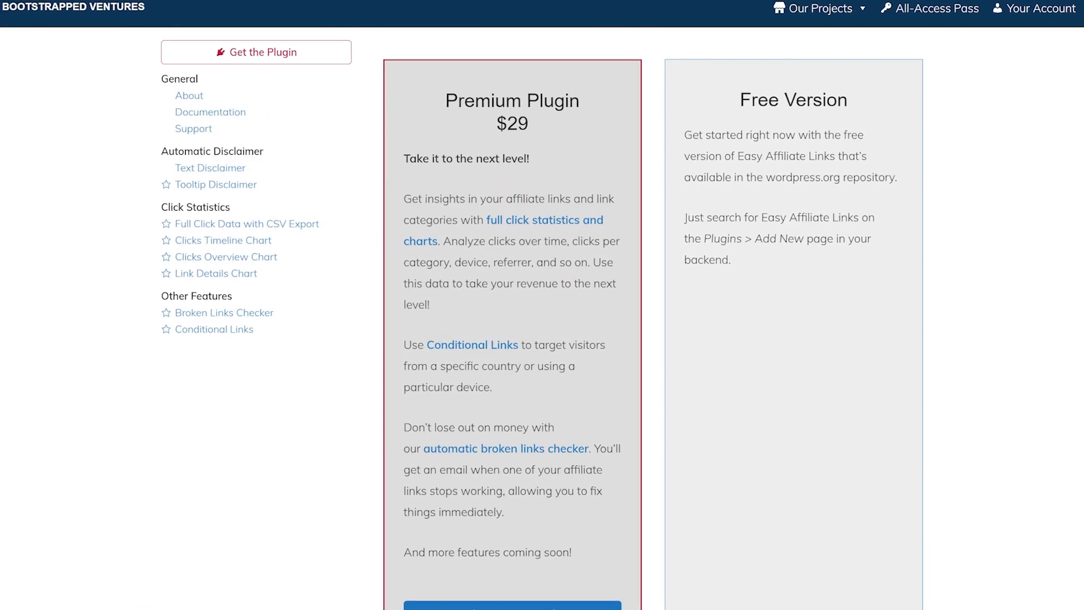
scroll(down, 3)
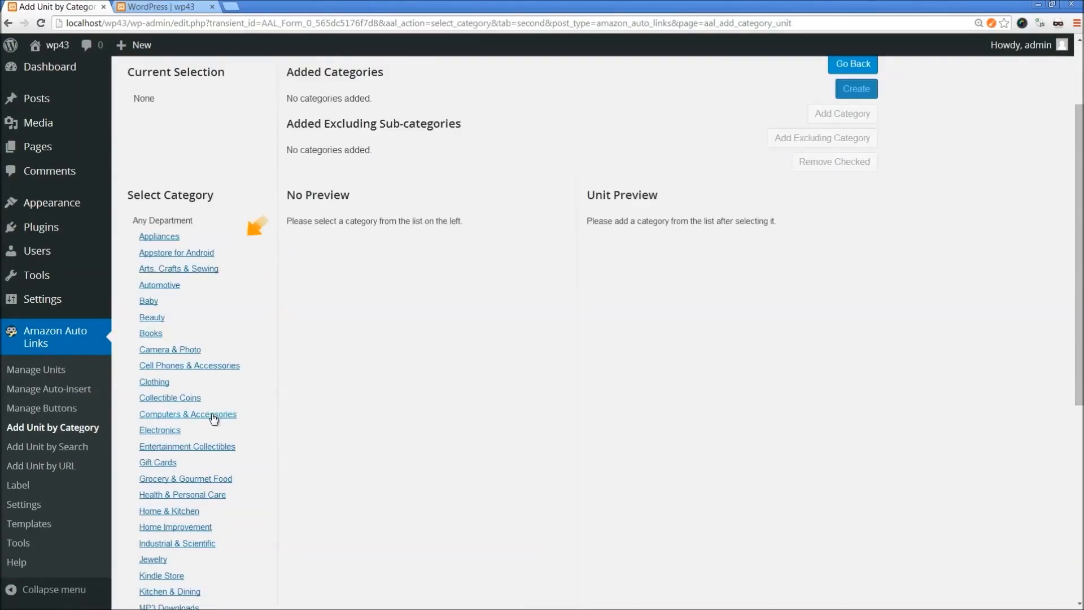
Add the Computers & Accessories category and create the Amazon Auto Links unit.
click(188, 414)
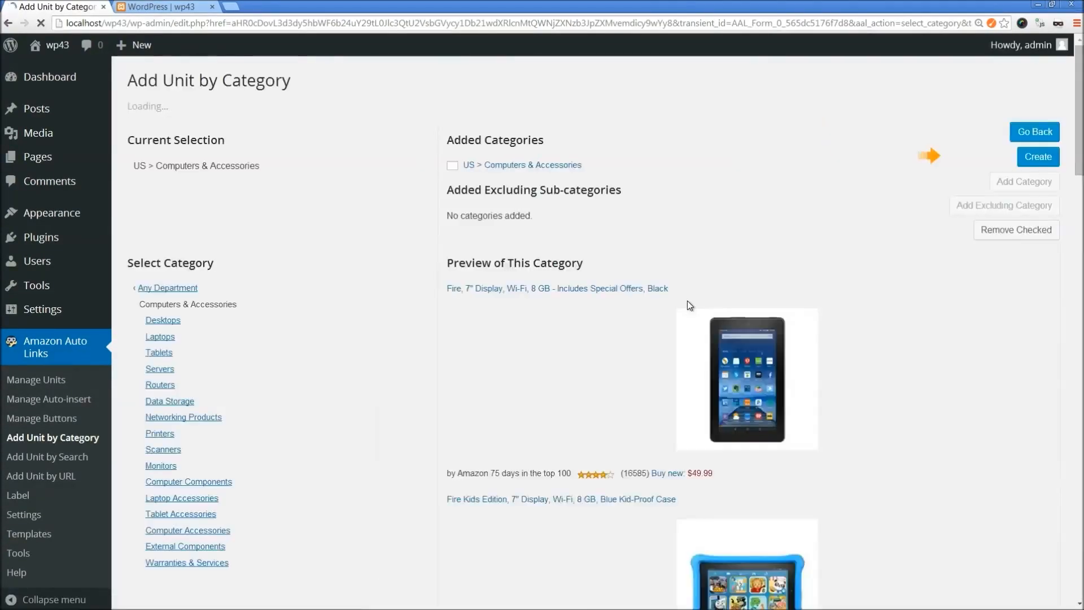
click(1038, 157)
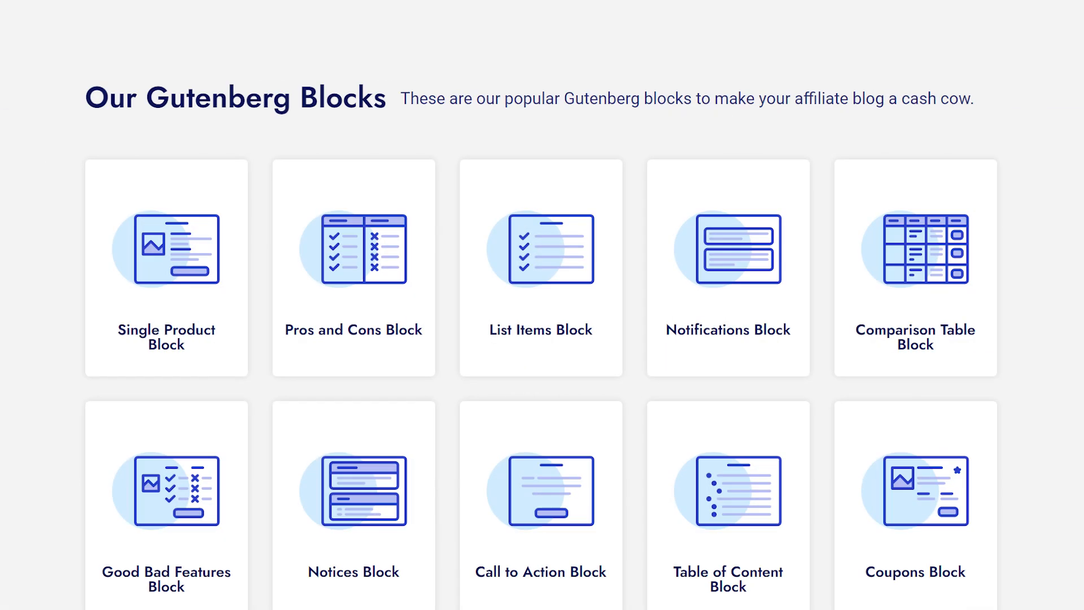
Scroll the Affiliate Booster Gutenberg blocks down to the Star Rating and Progress Bar blocks.
scroll(down, 3)
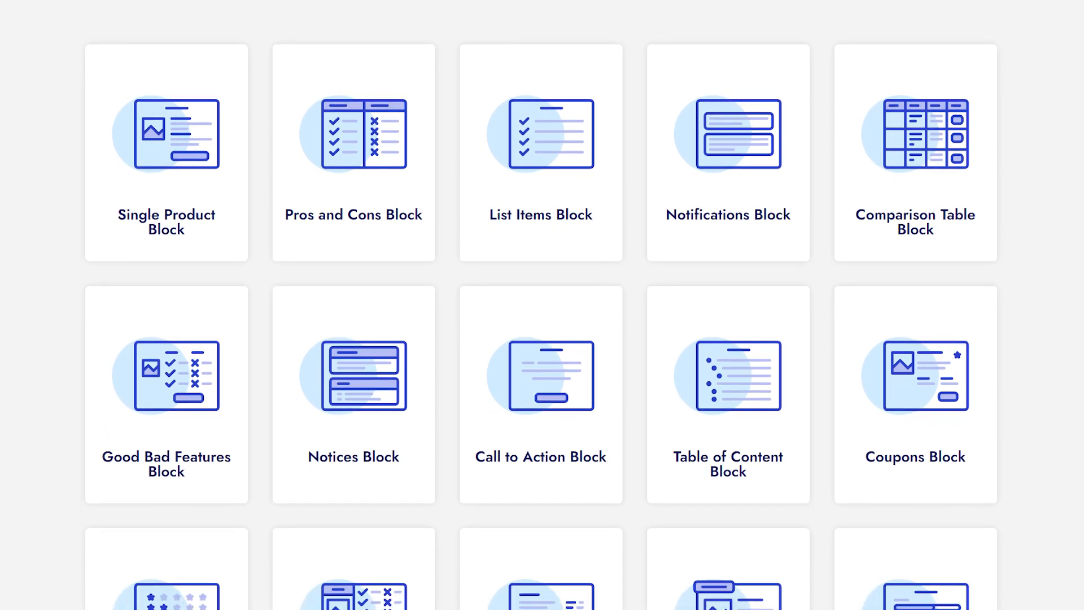
scroll(down, 3)
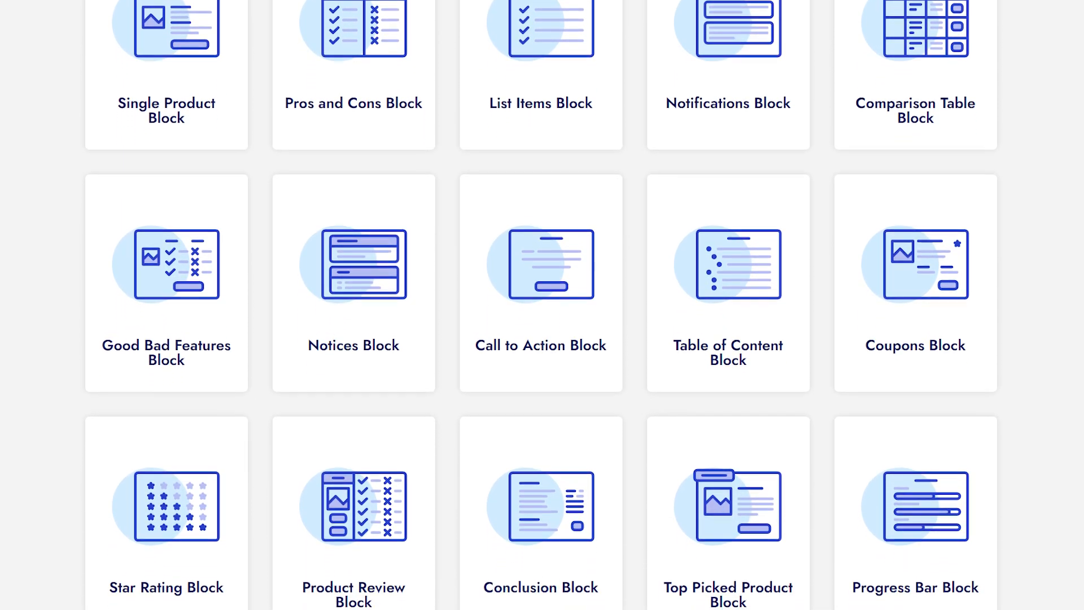
scroll(down, 3)
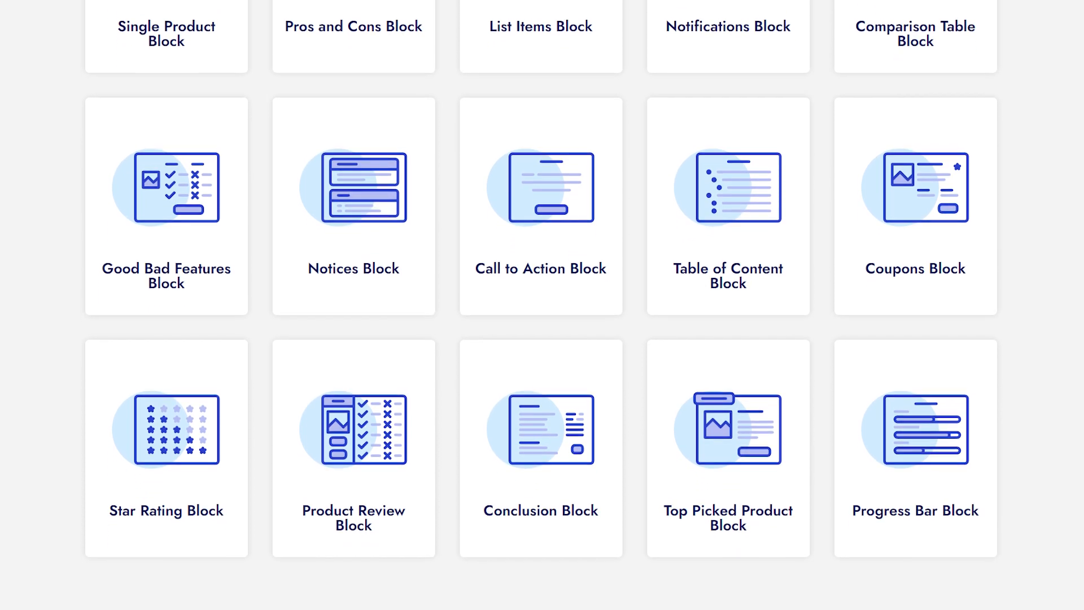
scroll(down, 3)
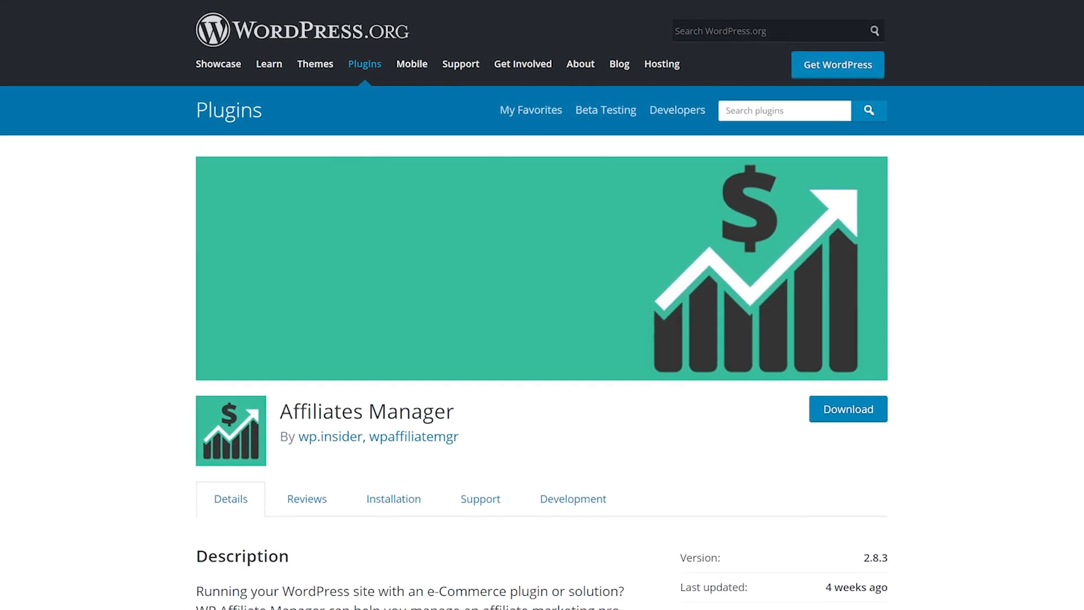
Scroll through Affiliates Manager's features and reach its $39 and $97 premium download options.
scroll(down, 3)
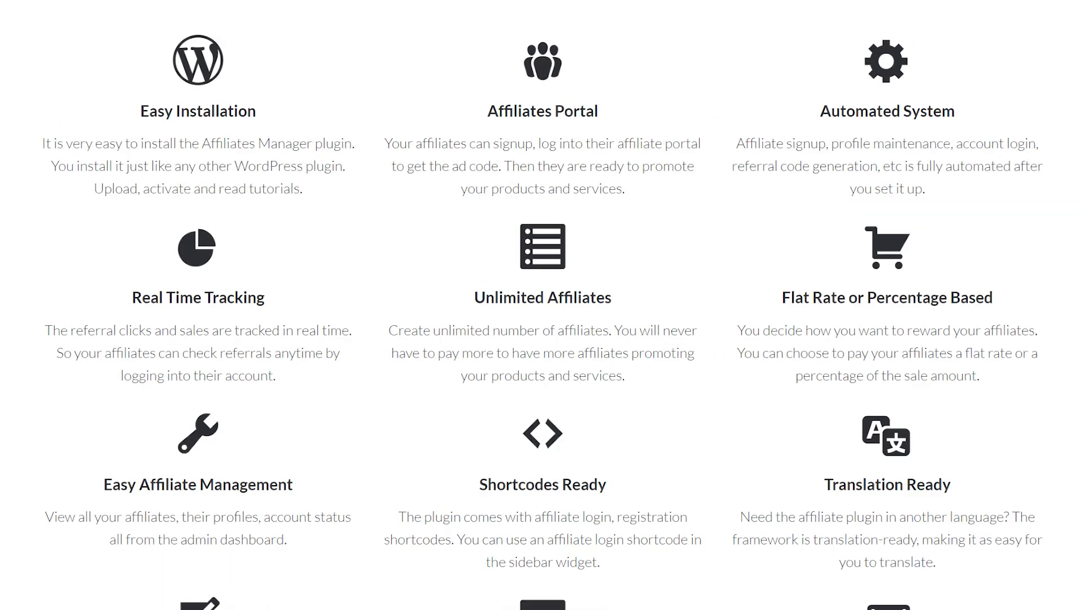
scroll(down, 3)
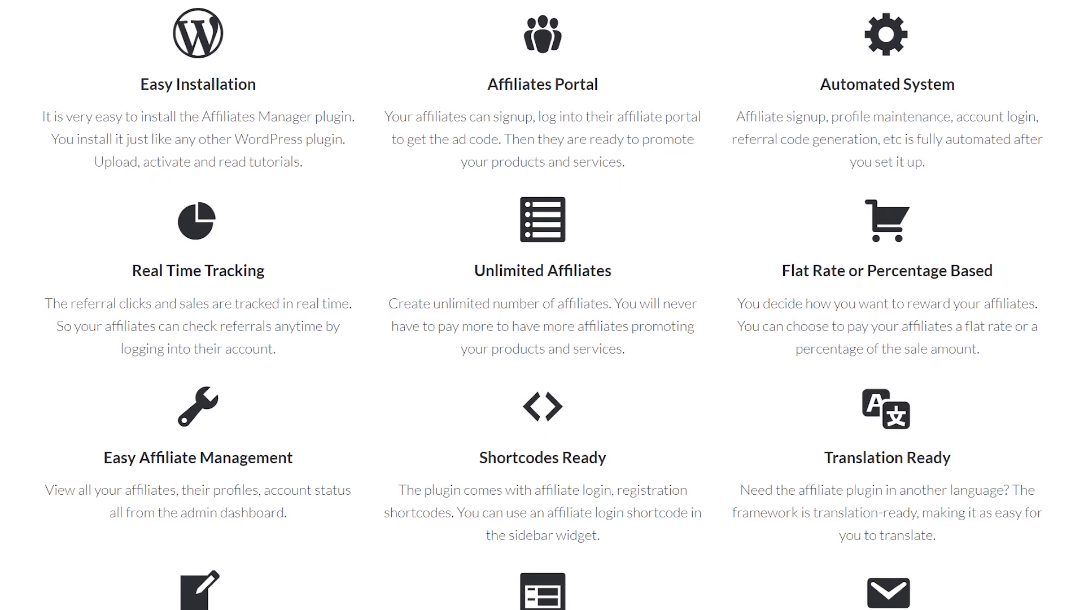
scroll(down, 3)
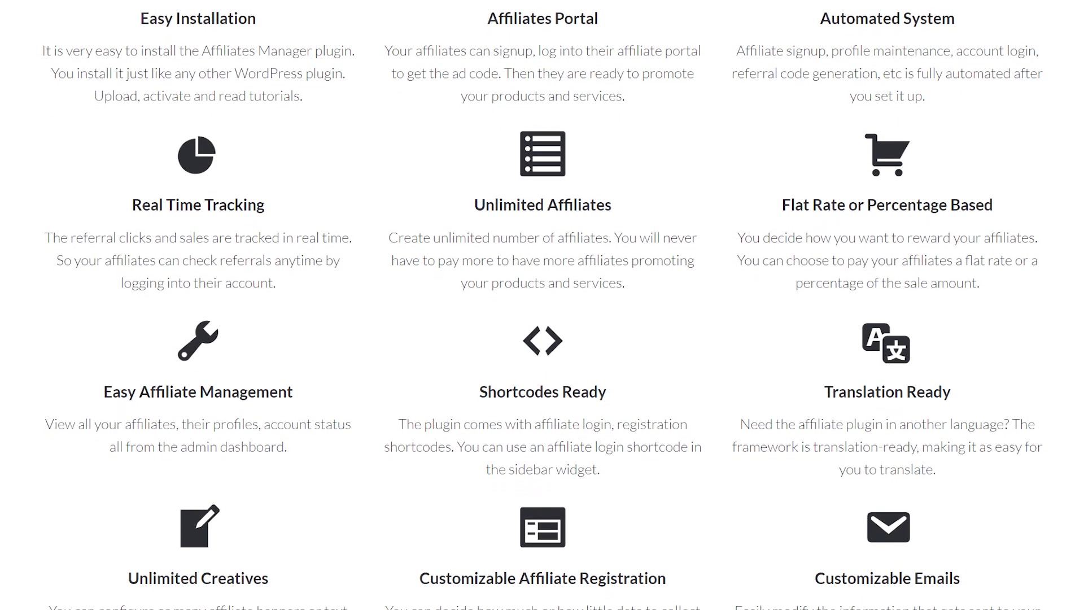
scroll(down, 3)
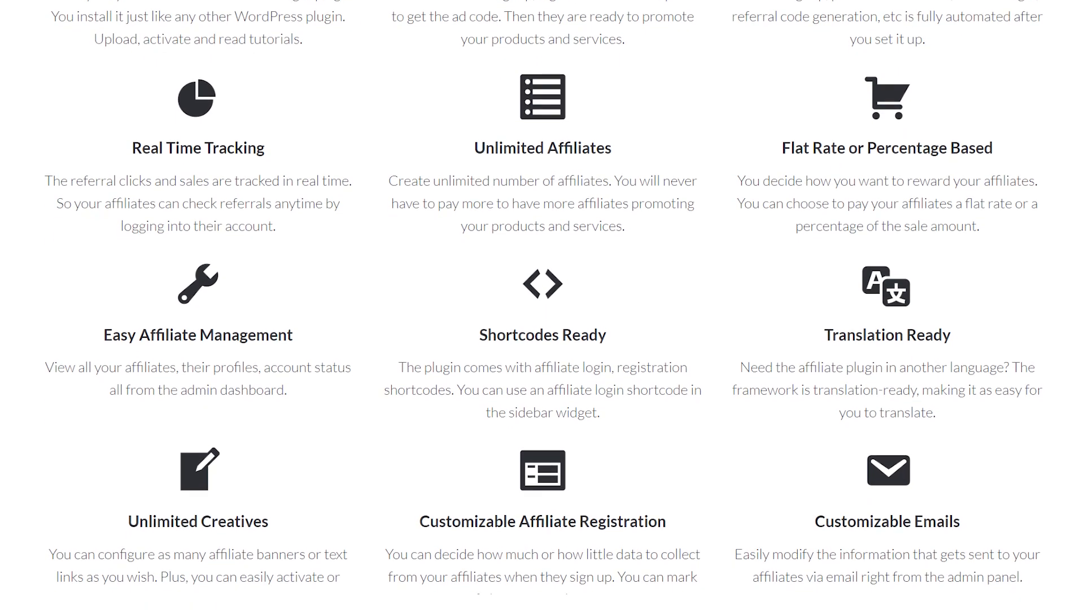
scroll(down, 3)
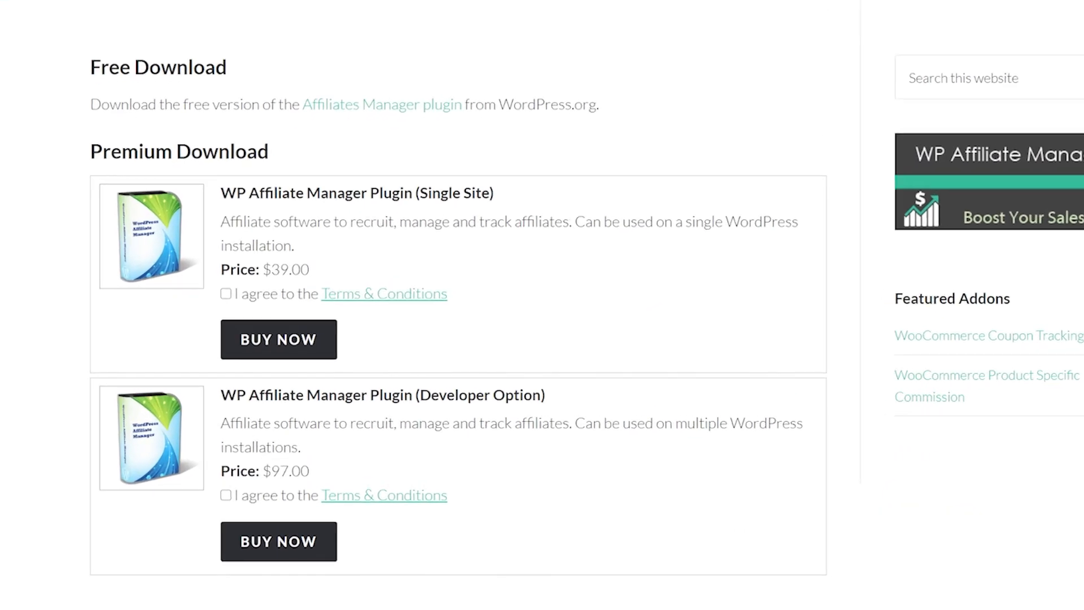
click(381, 104)
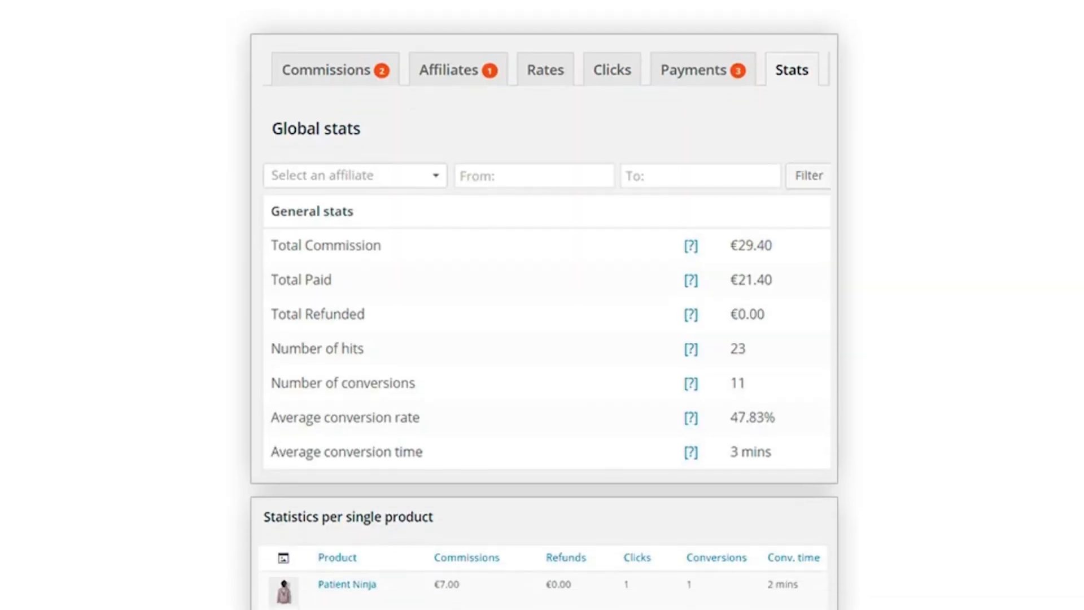
Scroll YITH WooCommerce Affiliates stats from global commissions down to per-product statistics.
scroll(down, 3)
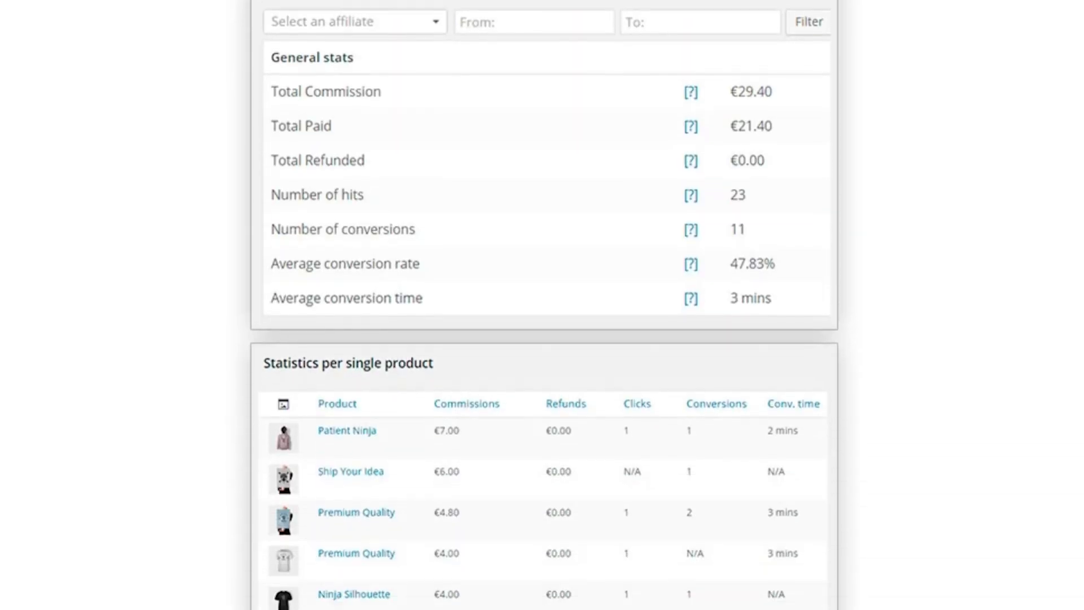
scroll(down, 3)
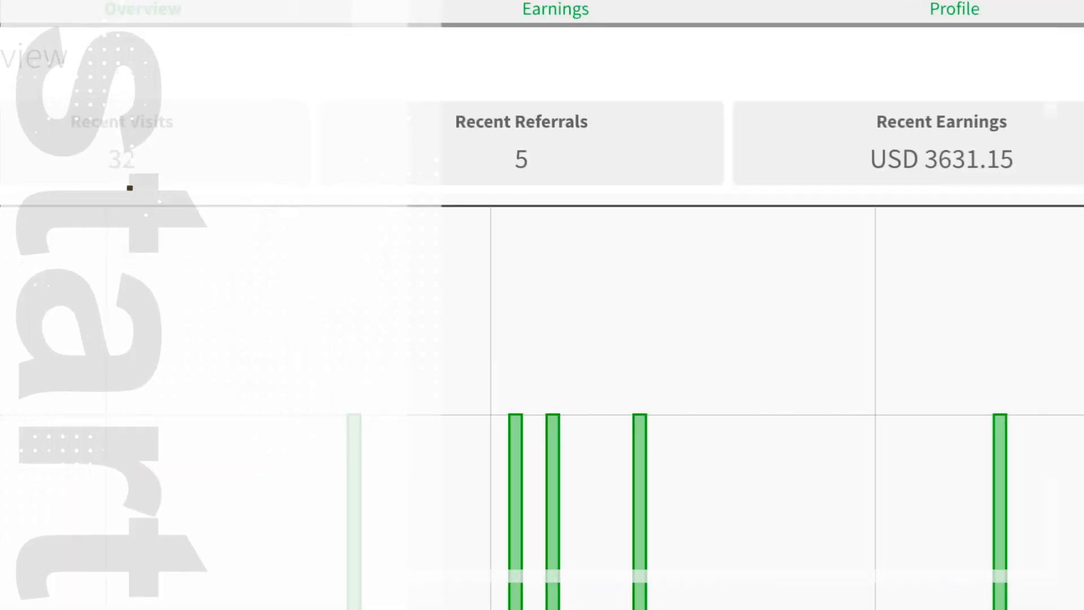
Show the affiliate Overview tab with recent visits, referrals and earnings.
click(556, 9)
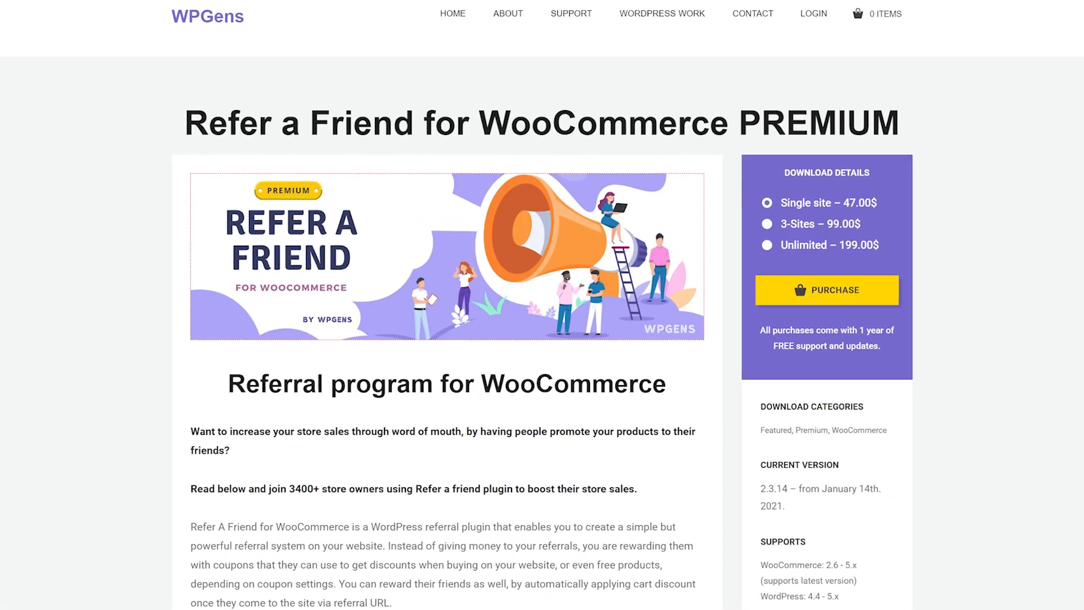
Scroll the Refer a Friend for WooCommerce PREMIUM page to its $47–$199 pricing.
scroll(down, 3)
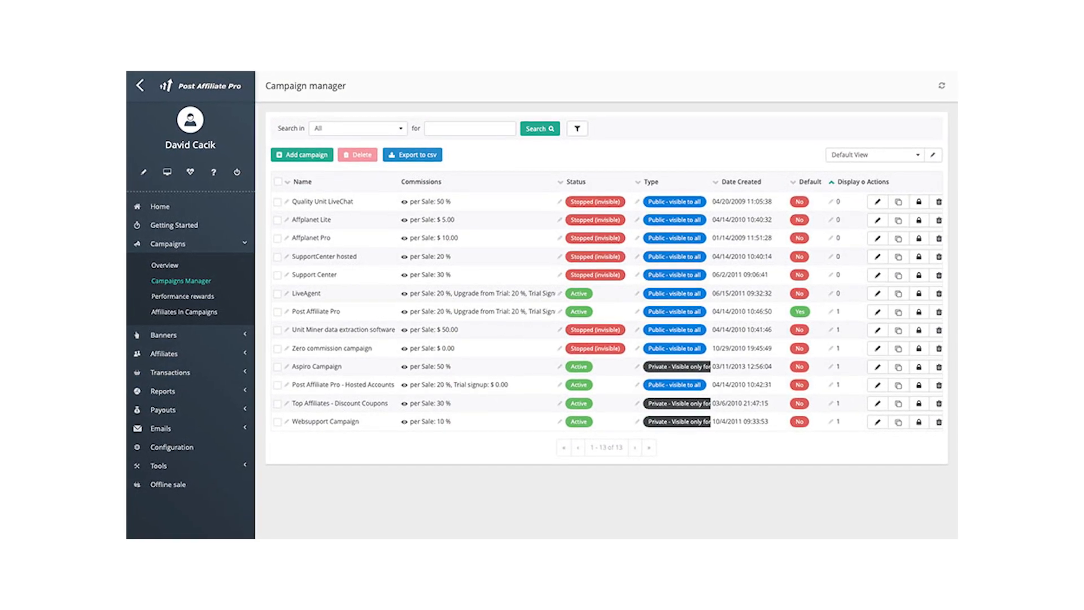
Open Campaigns > Campaigns Manager to list campaigns with commissions, status and type.
click(162, 390)
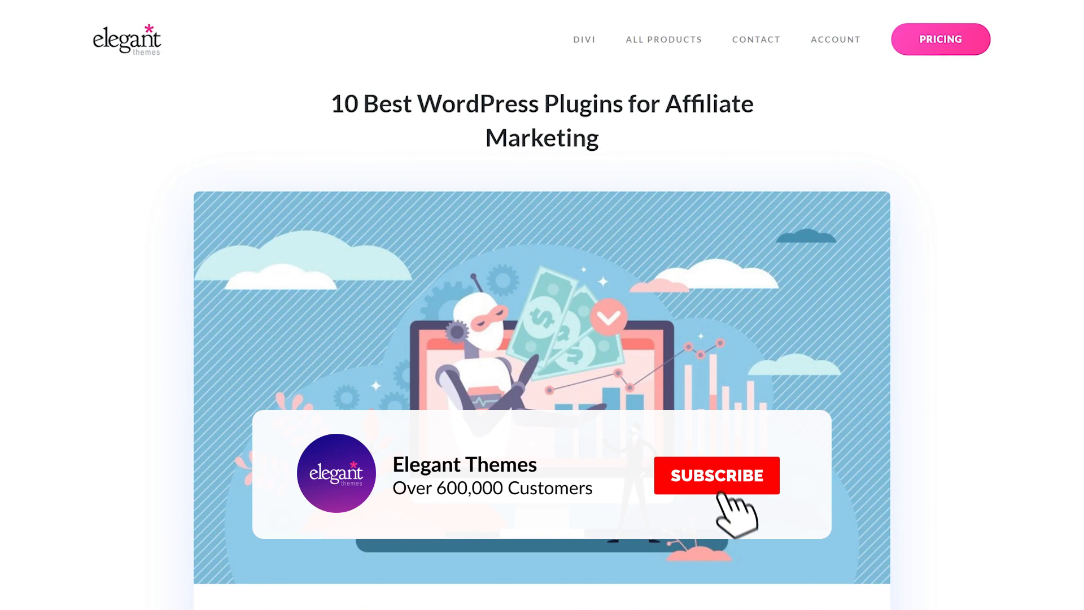
Subscribe to notifications on the Elegant Themes affiliate-plugins roundup article.
click(717, 476)
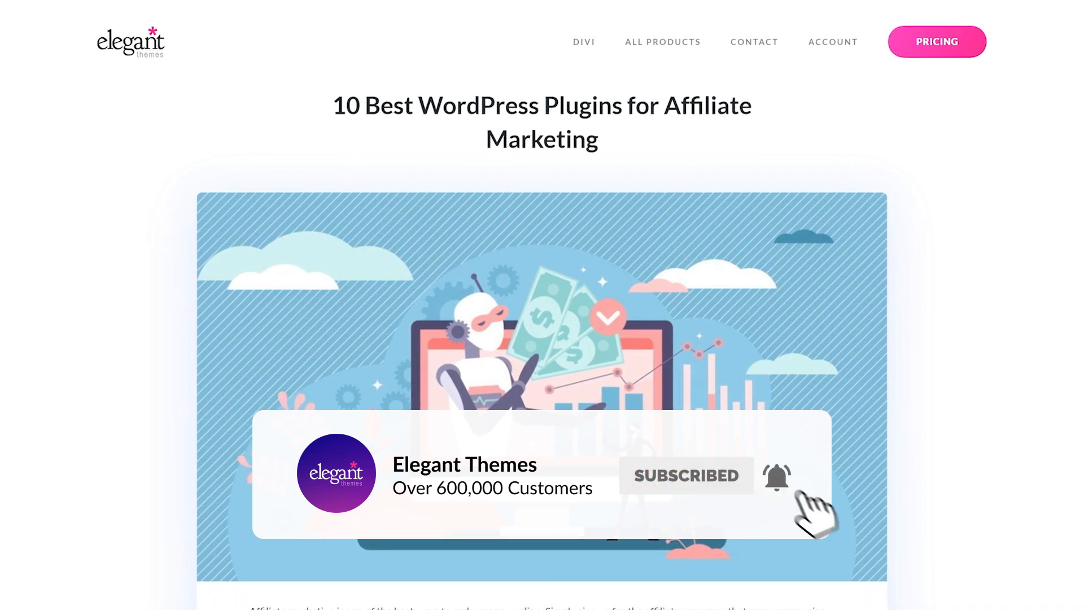